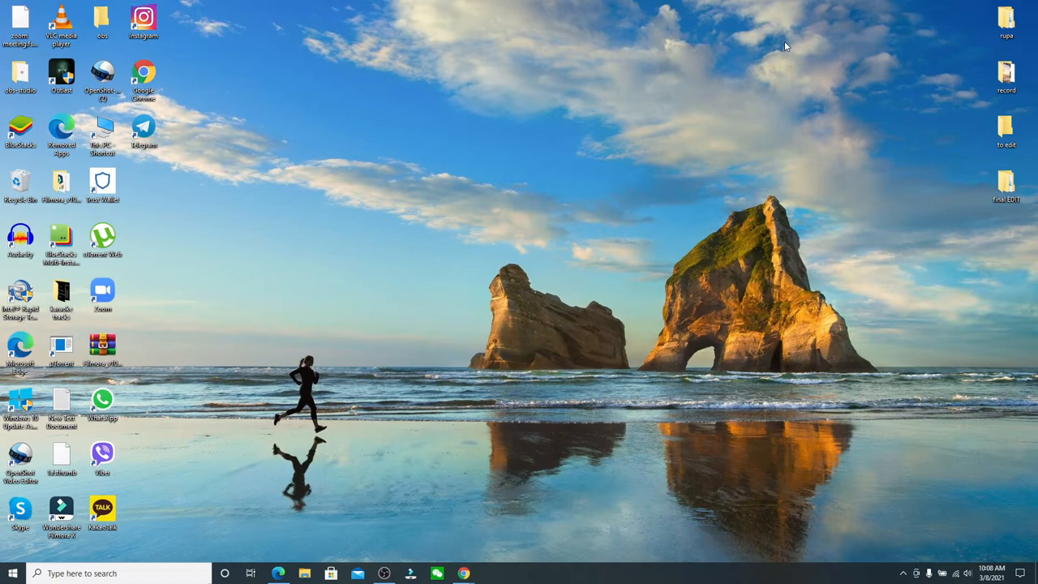
mouse_move(743, 146)
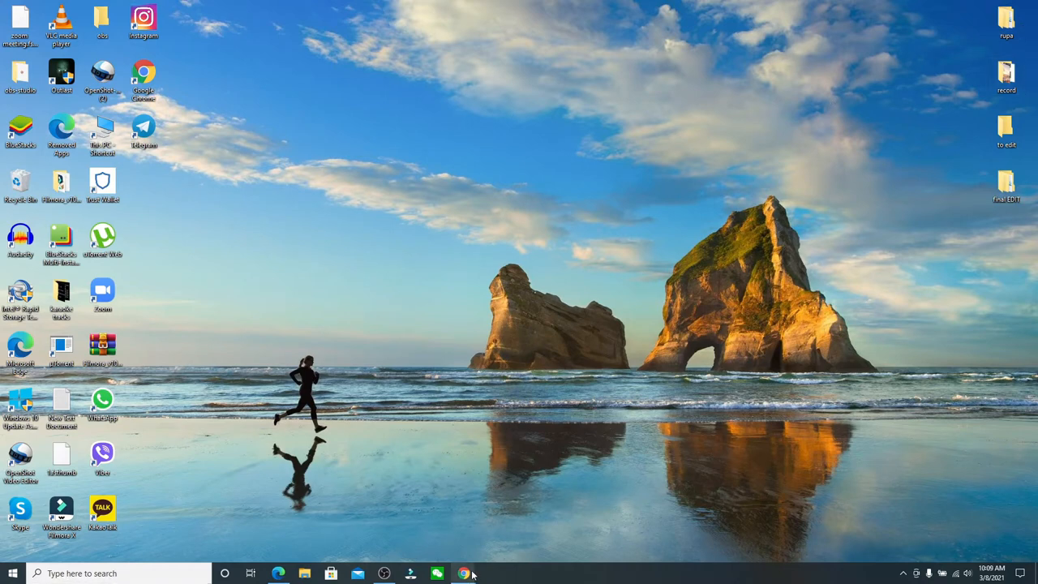
Search 'Connectify email login' in Chrome to reach the Connectify PRO sign-in page.
click(463, 574)
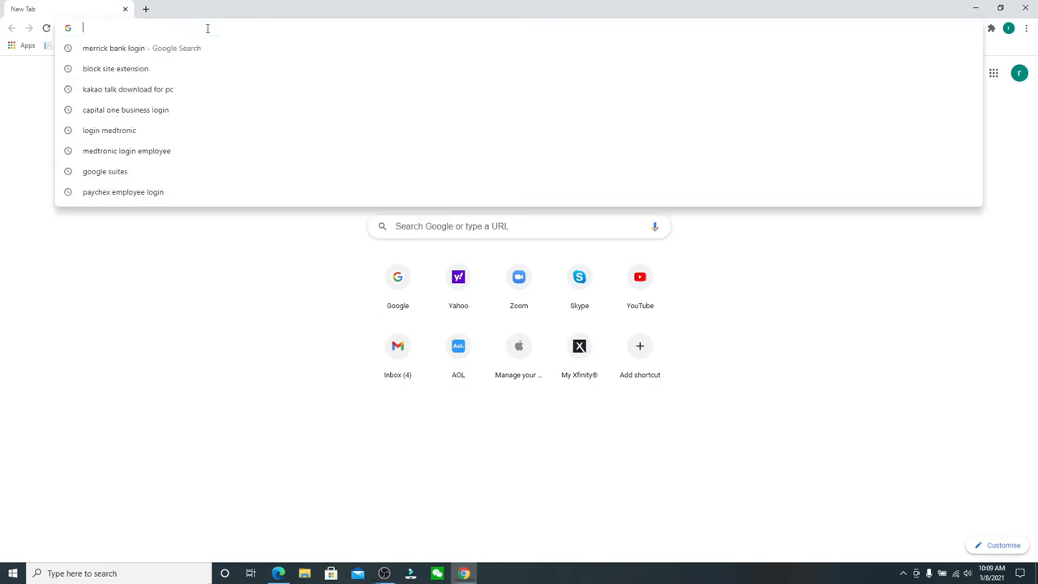
text(Connectify email login)
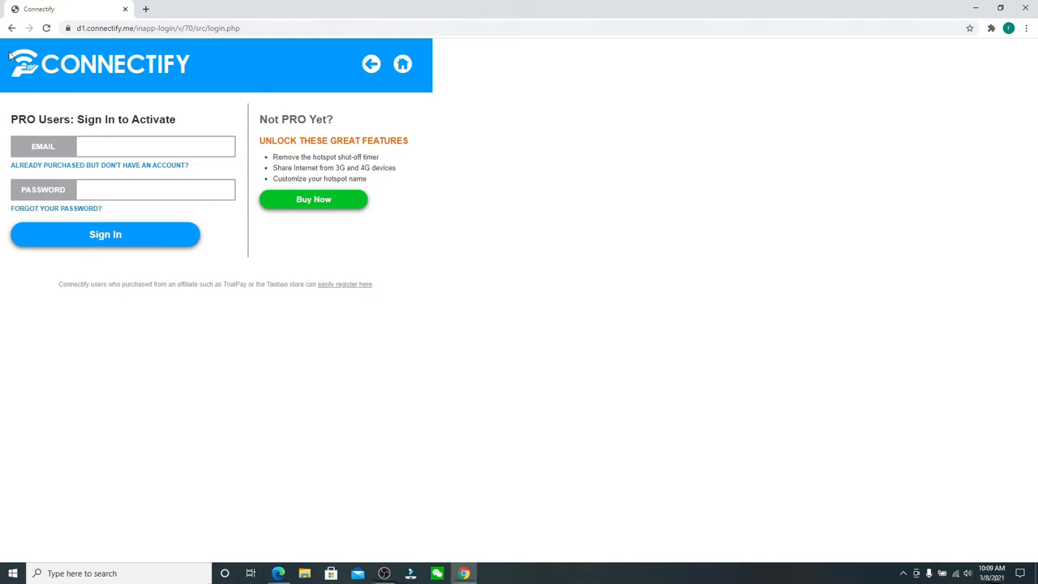
mouse_move(68, 101)
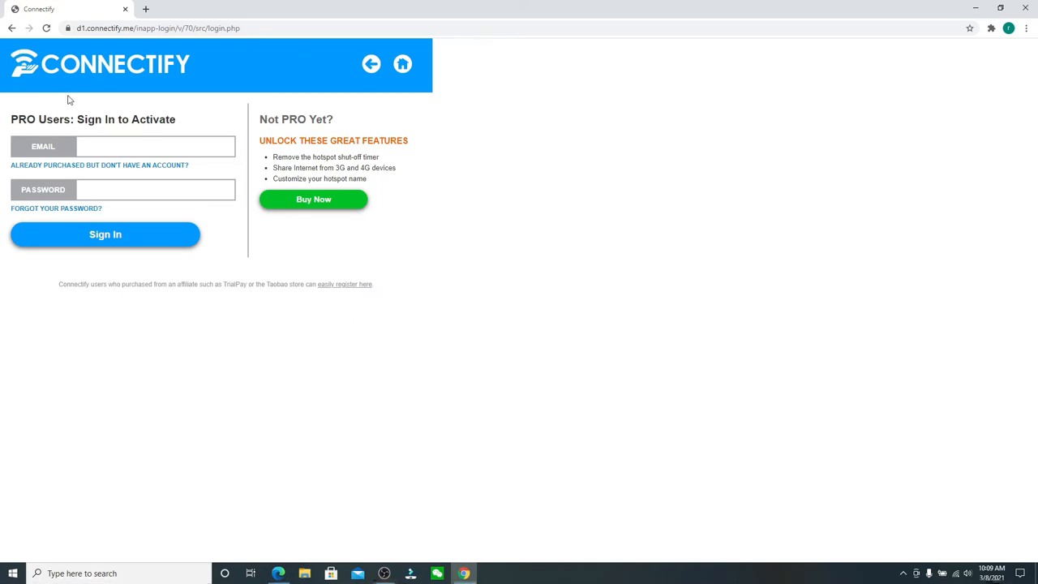
mouse_move(39, 282)
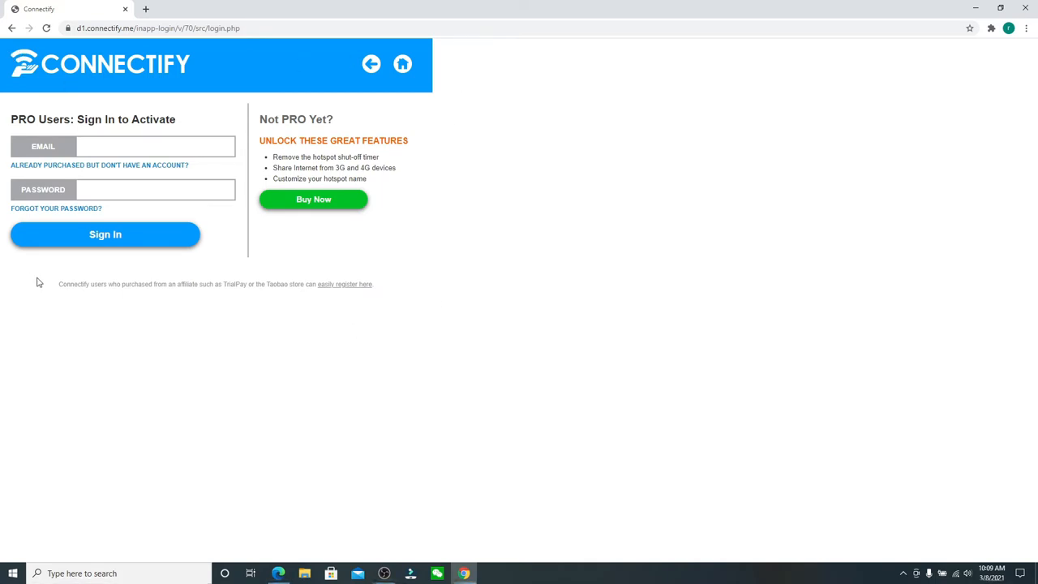
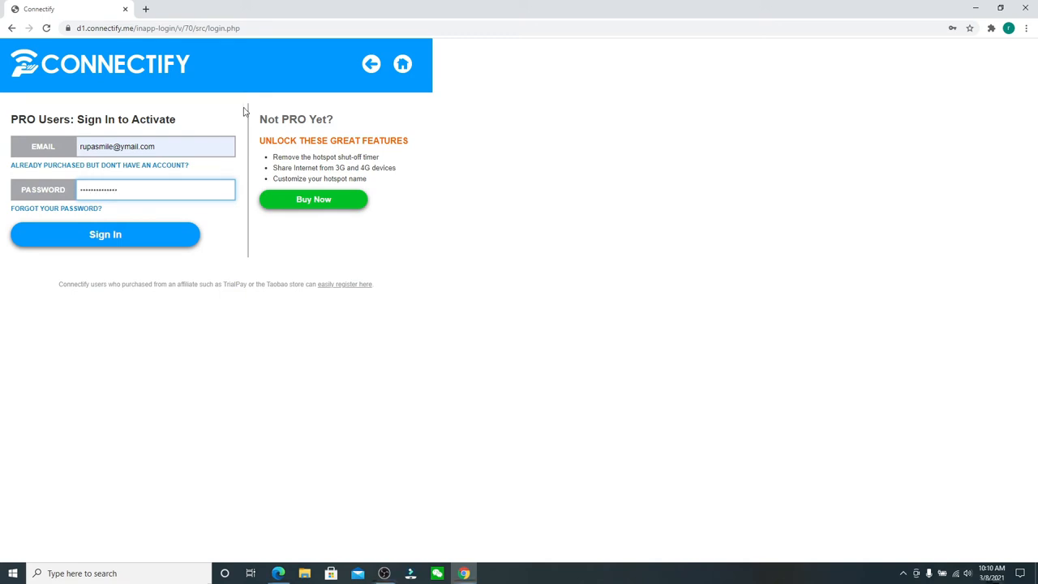
click(156, 188)
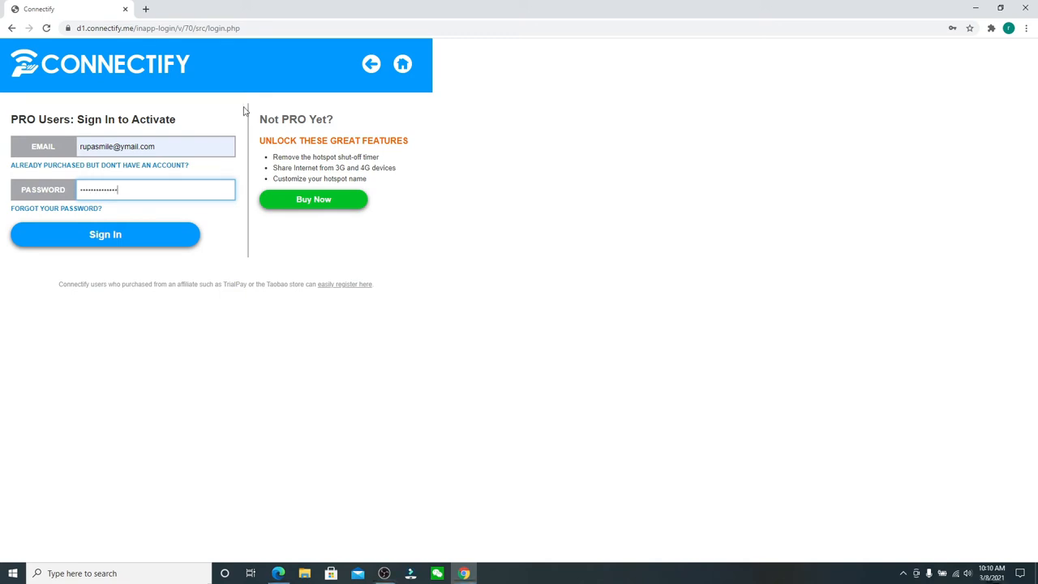
mouse_move(201, 136)
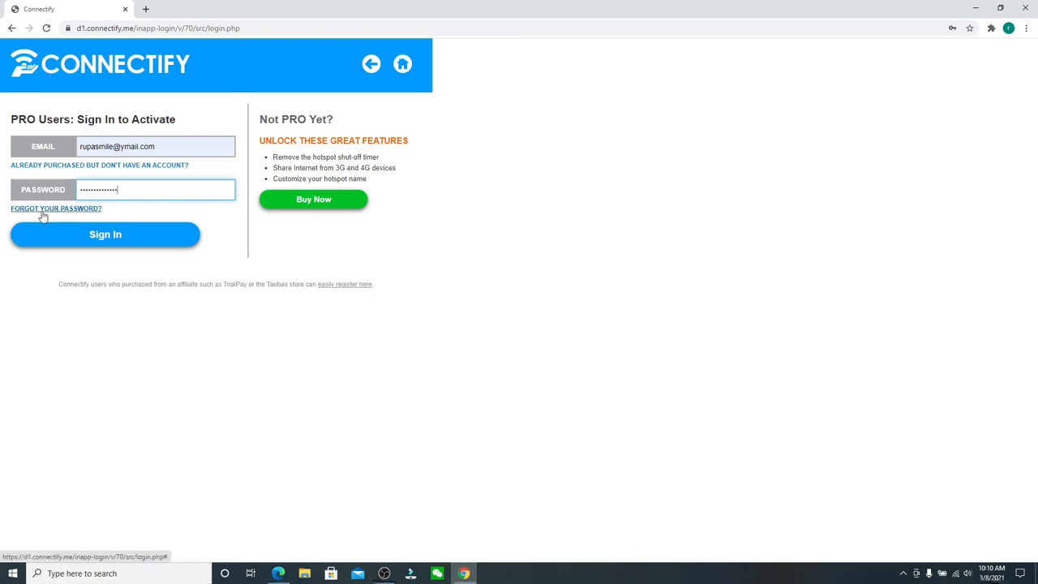
mouse_move(81, 215)
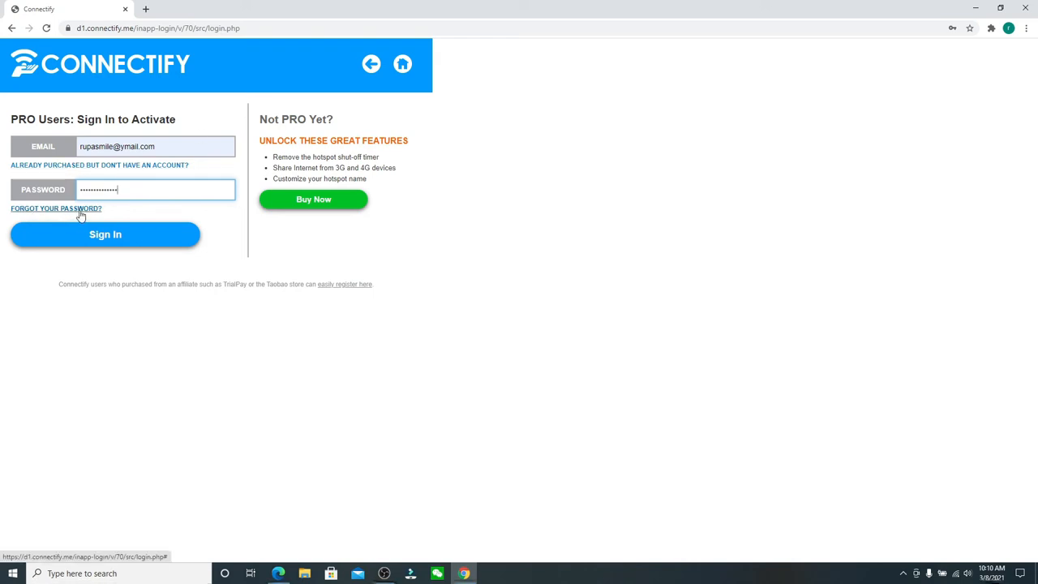
mouse_move(154, 258)
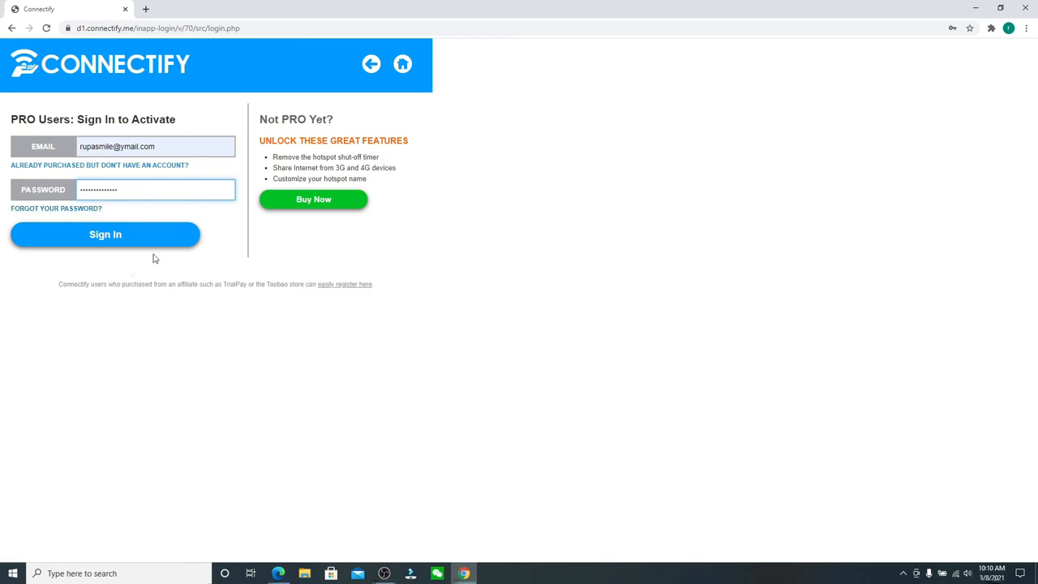
mouse_move(172, 188)
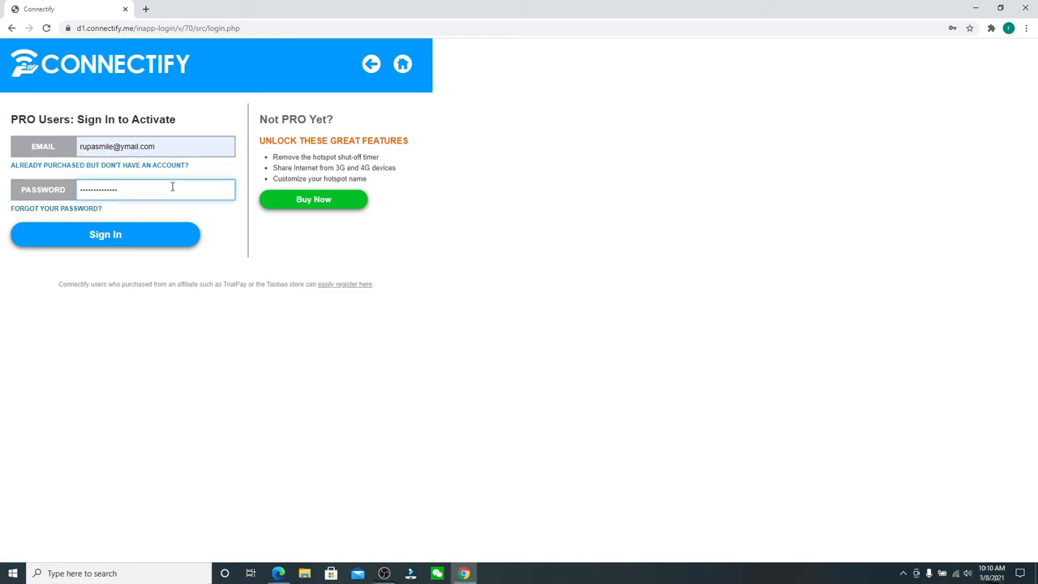
mouse_move(105, 233)
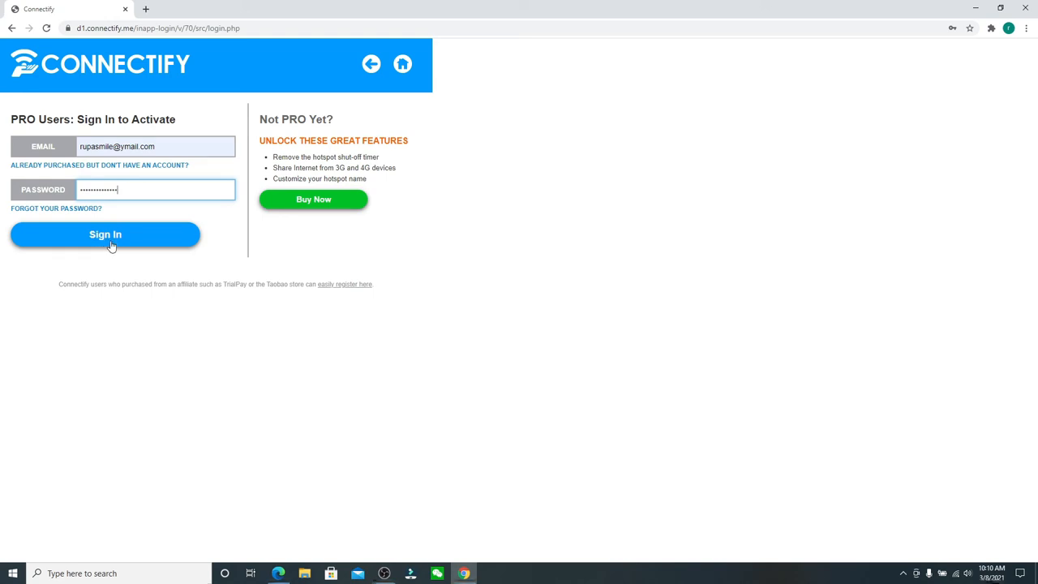